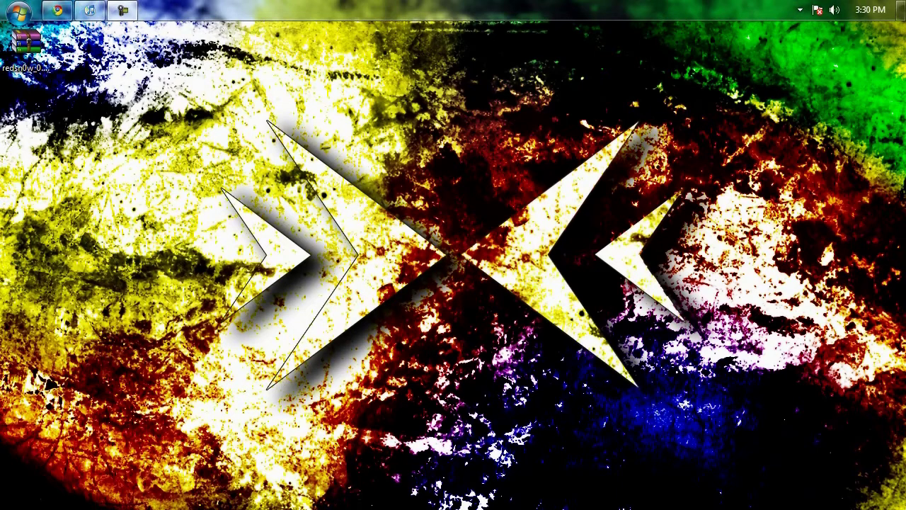
pyautogui.moveTo(295, 320)
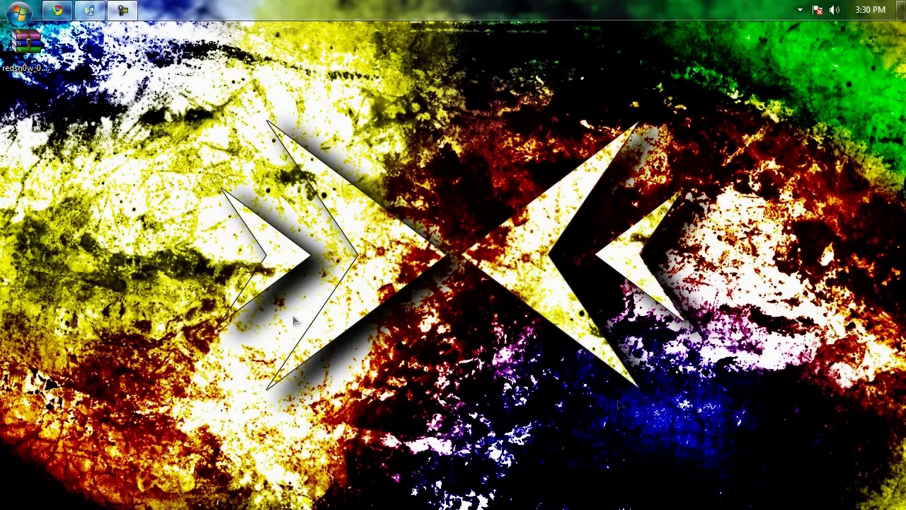
# Step: Select the iPod touch 2G (4.0/8A293) firmware from the device firmware list
pyautogui.click(121, 10)
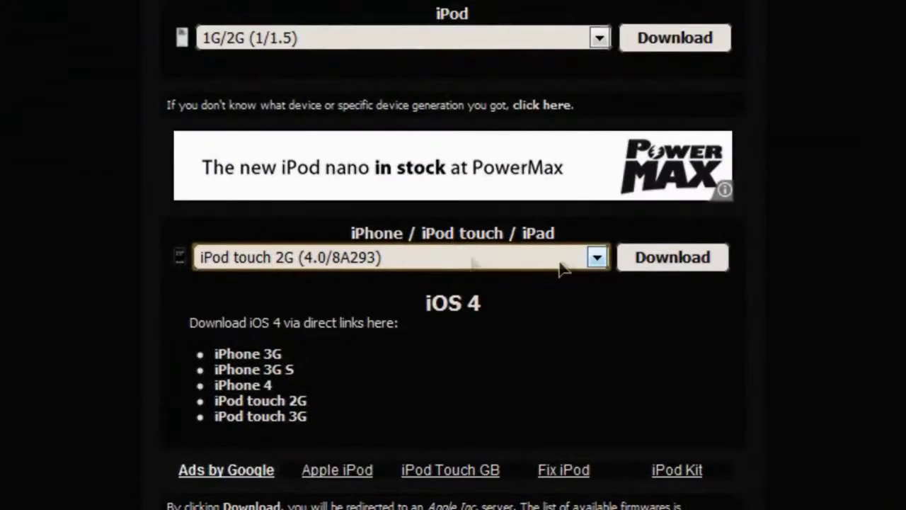
pyautogui.click(597, 258)
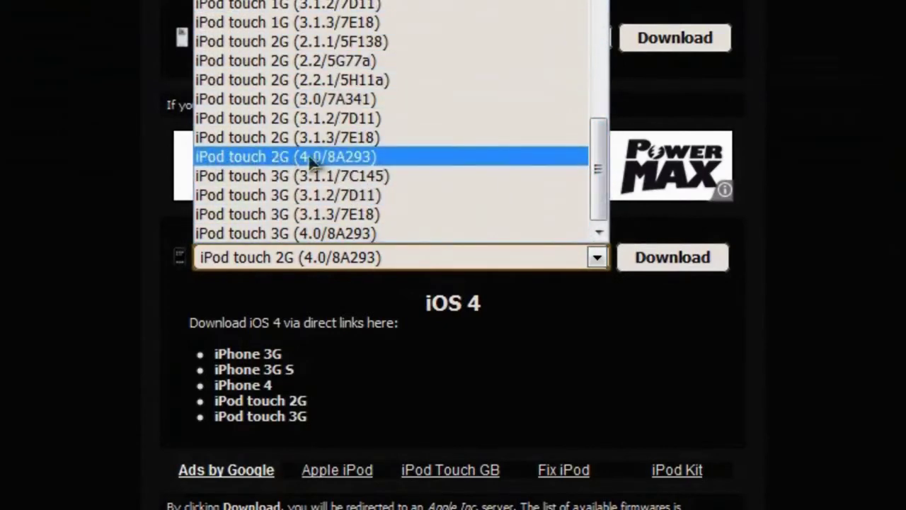
pyautogui.click(286, 156)
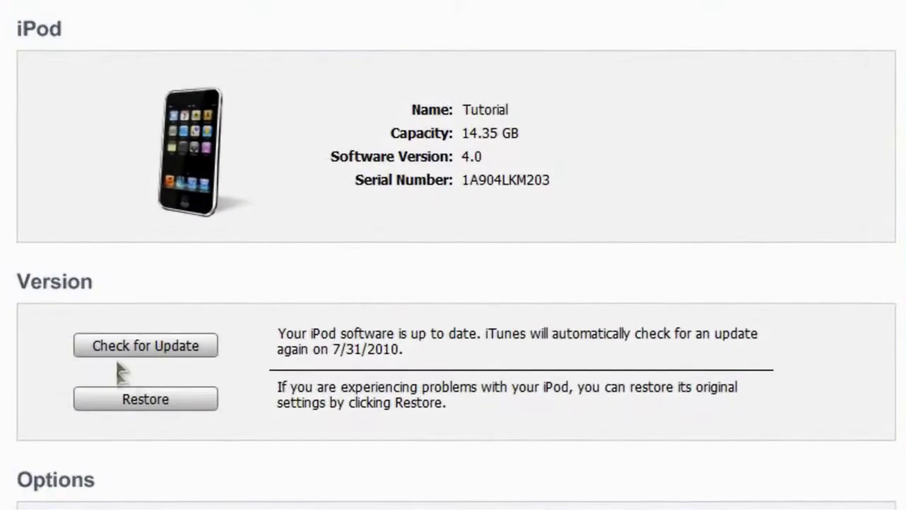
pyautogui.moveTo(198, 354)
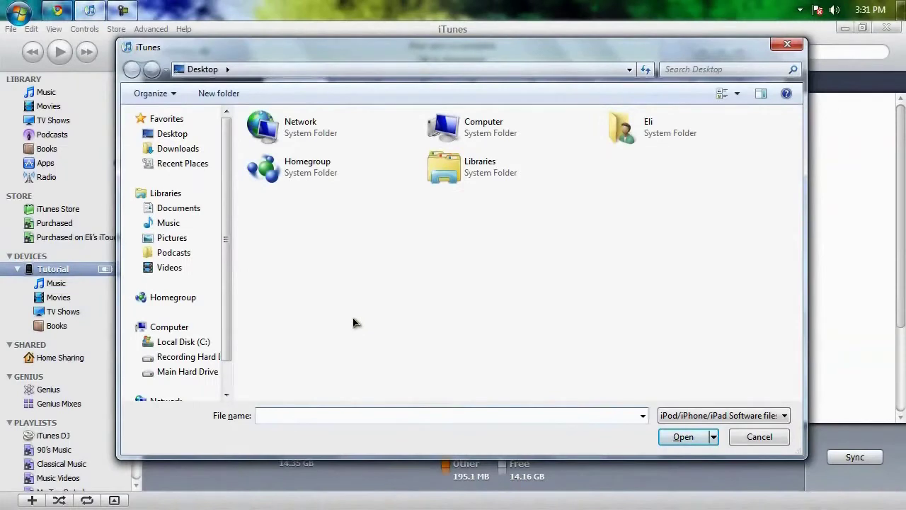
pyautogui.moveTo(603, 165)
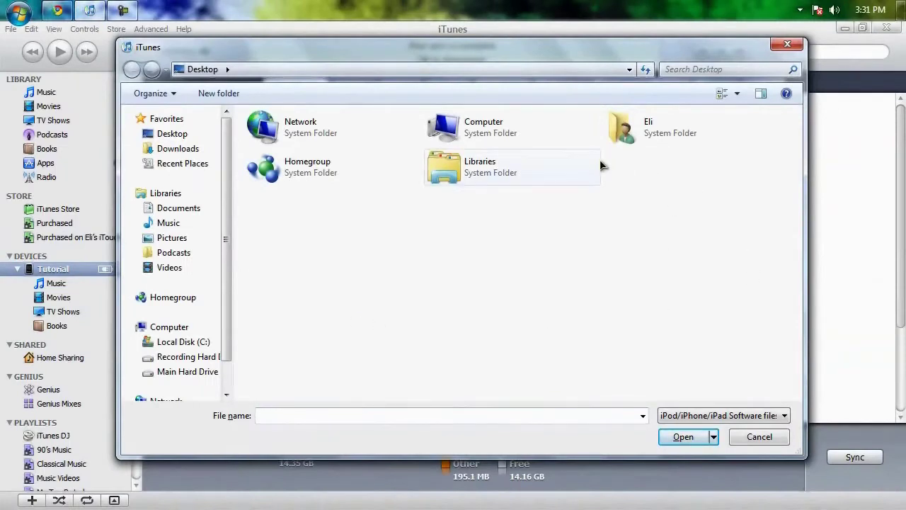
pyautogui.moveTo(762, 170)
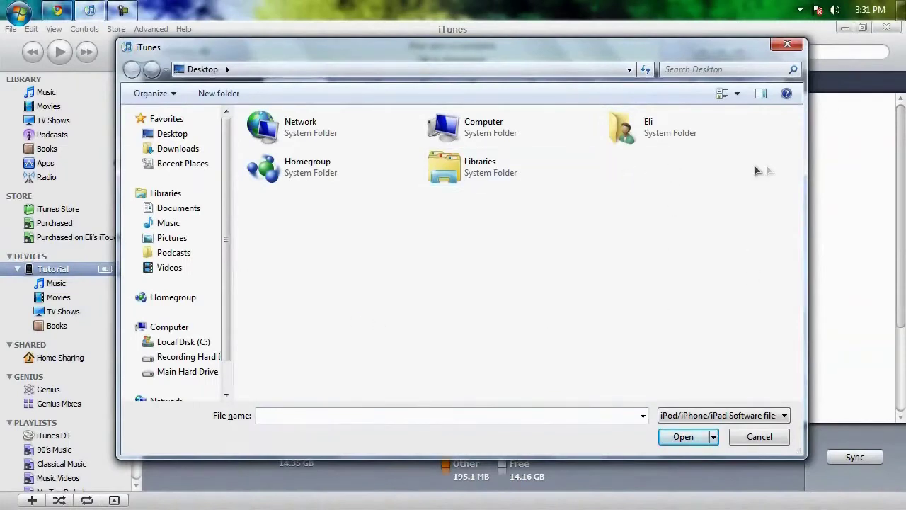
pyautogui.moveTo(662, 173)
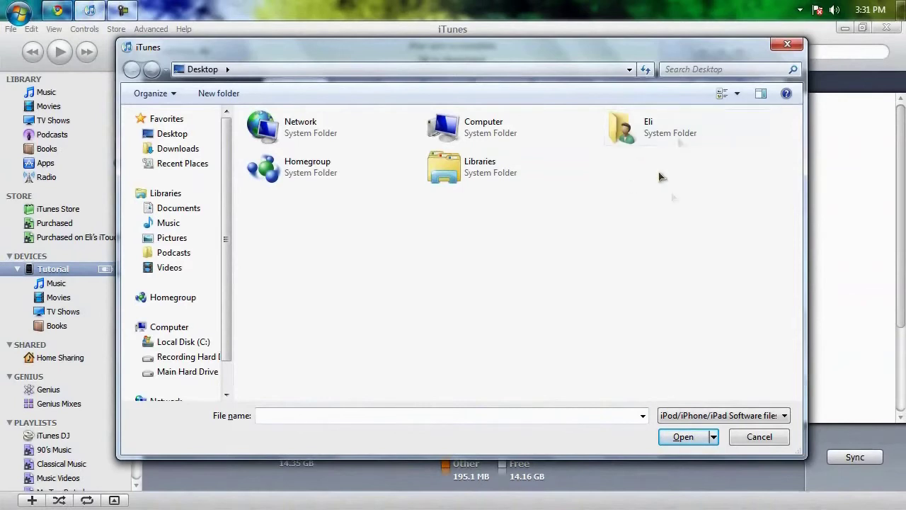
pyautogui.moveTo(758, 436)
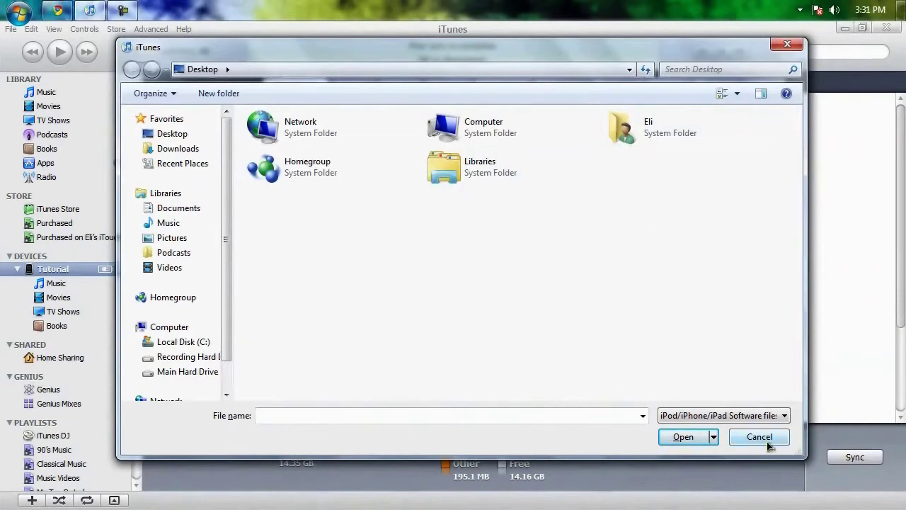
pyautogui.click(759, 436)
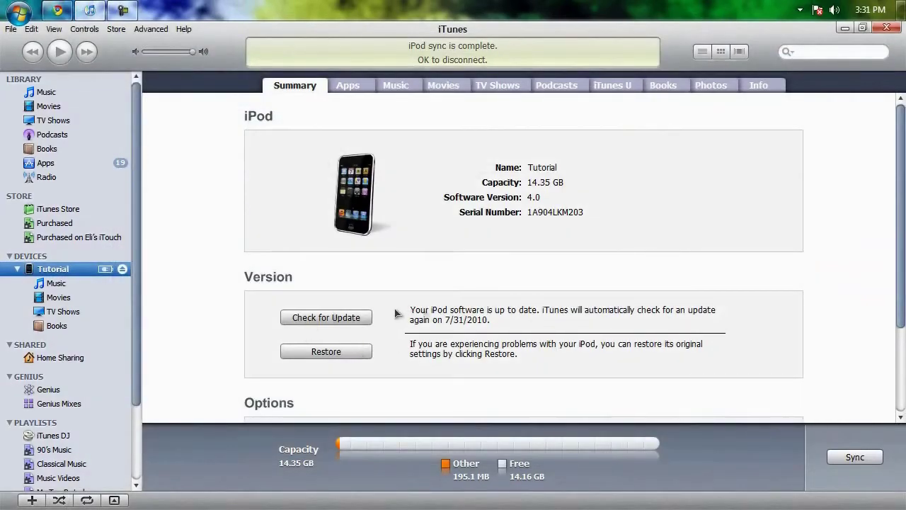
pyautogui.moveTo(397, 347)
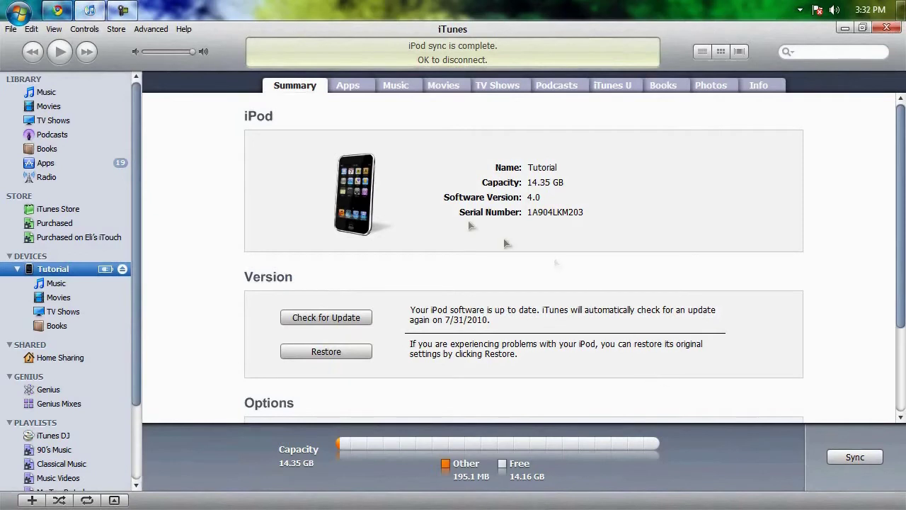
pyautogui.moveTo(664, 209)
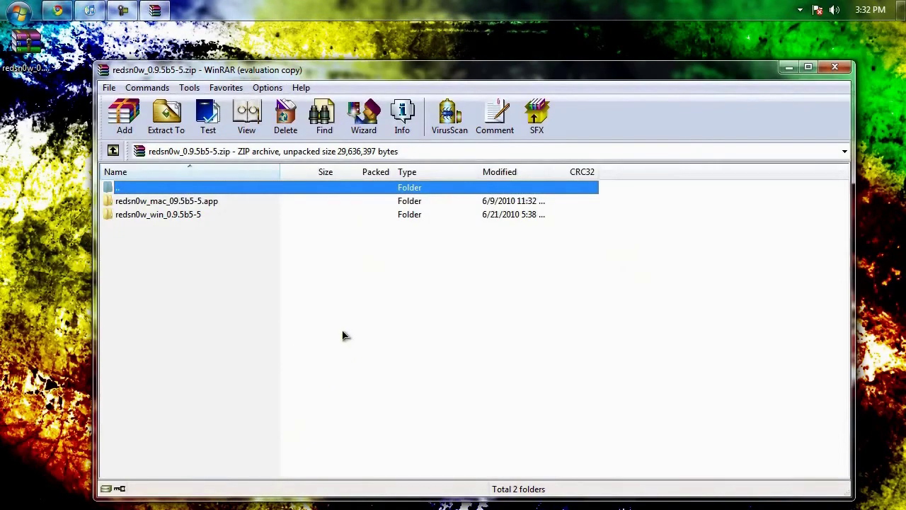
pyautogui.moveTo(269, 253)
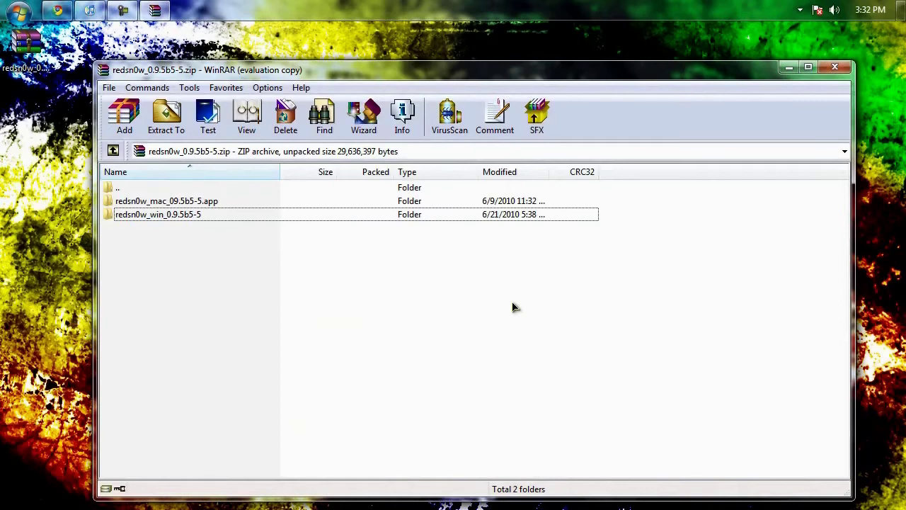
pyautogui.moveTo(146, 291)
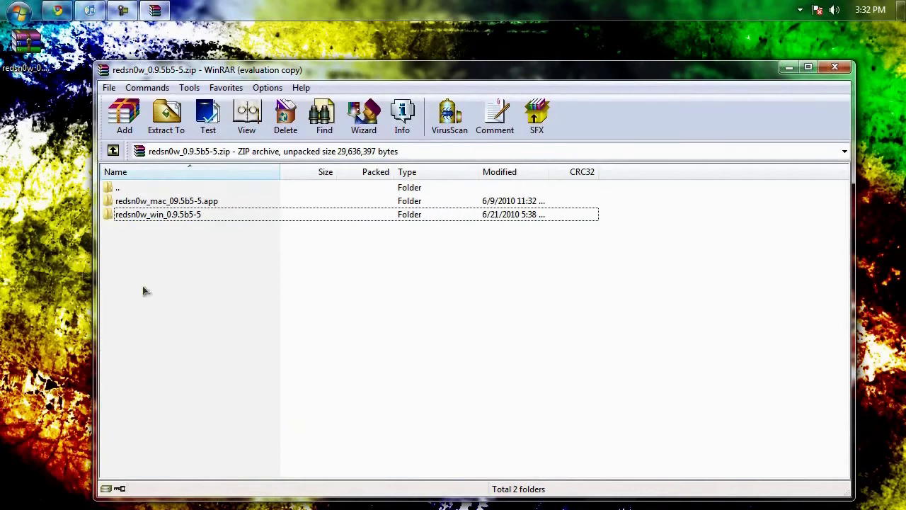
# Step: Enter the redsn0w_win_0.9.5b5-5 folder and launch redsn0w.exe from the archive
pyautogui.doubleClick(158, 214)
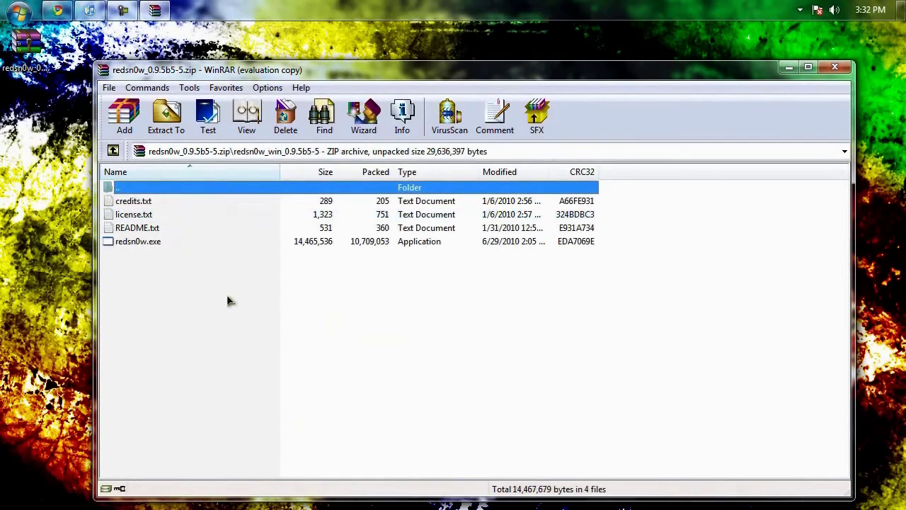
pyautogui.moveTo(150, 248)
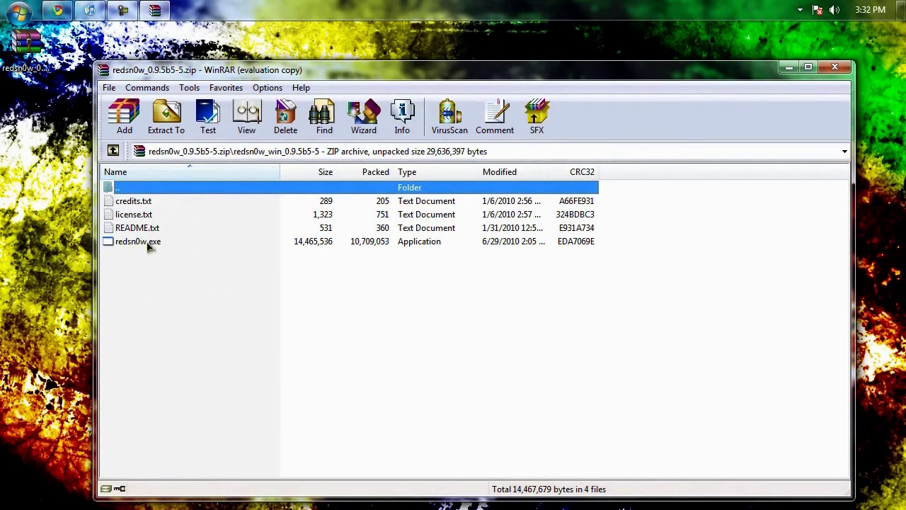
pyautogui.doubleClick(137, 240)
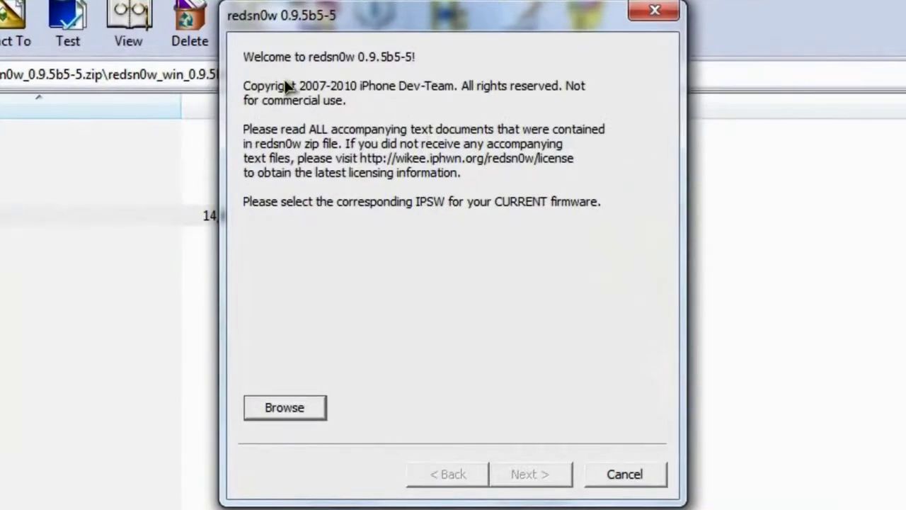
pyautogui.moveTo(363, 129)
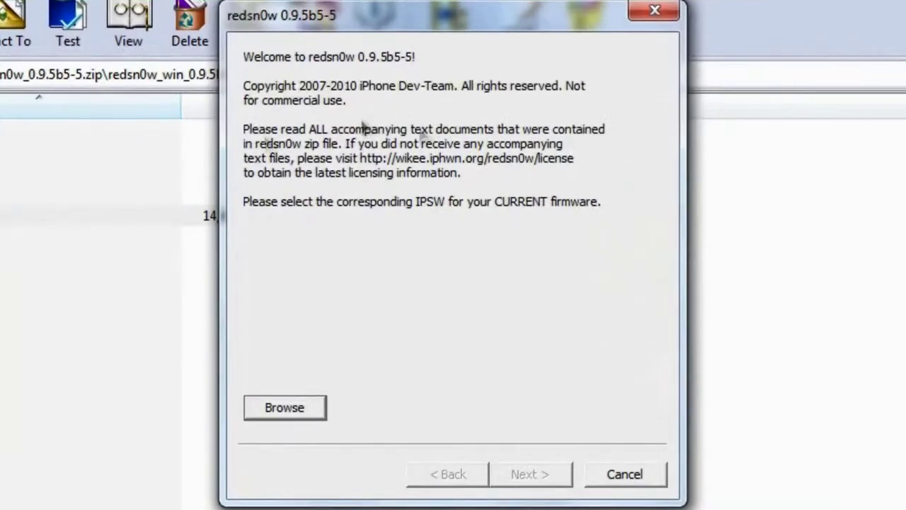
pyautogui.moveTo(439, 263)
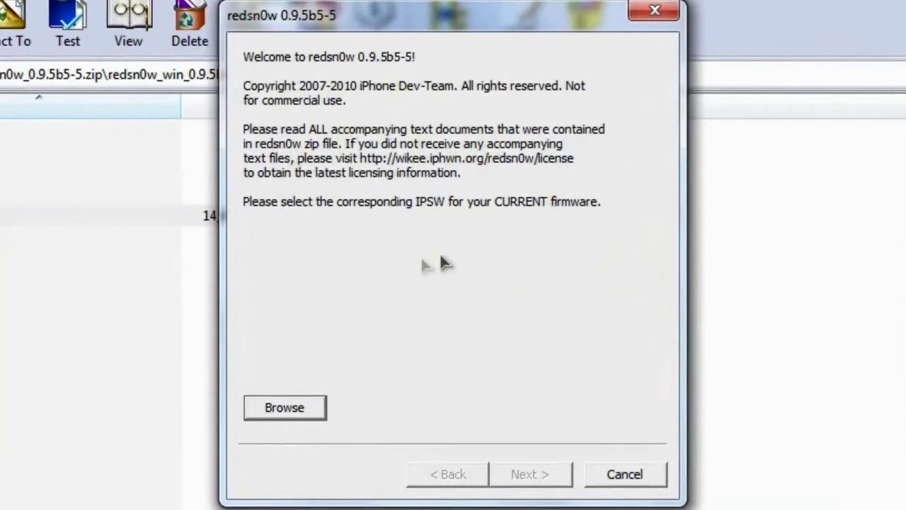
pyautogui.moveTo(297, 219)
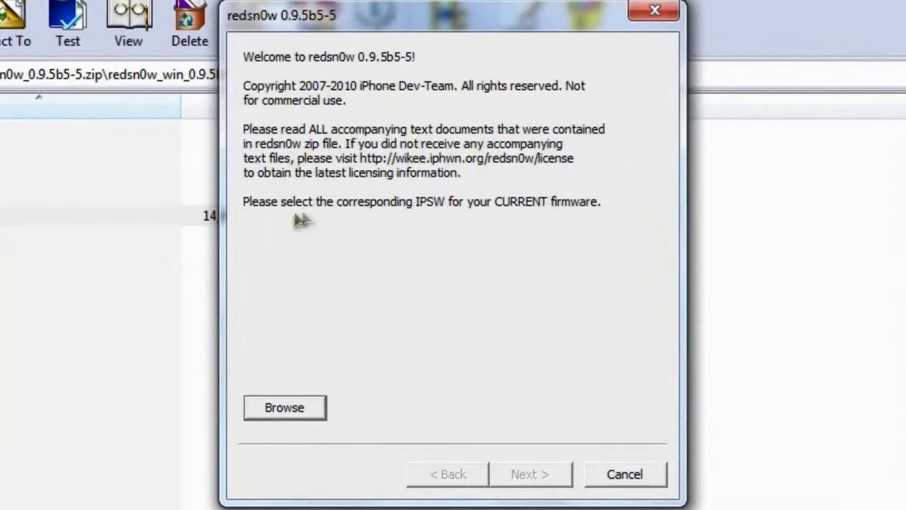
pyautogui.moveTo(517, 220)
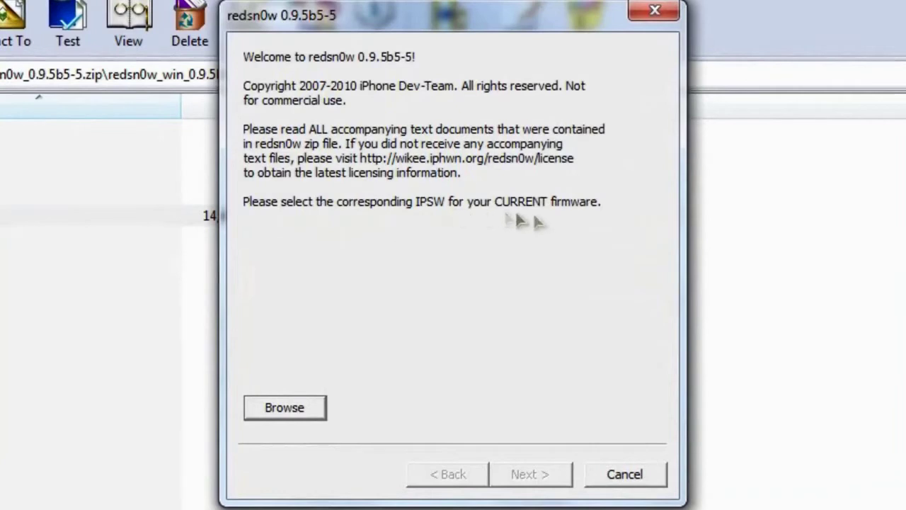
pyautogui.moveTo(592, 226)
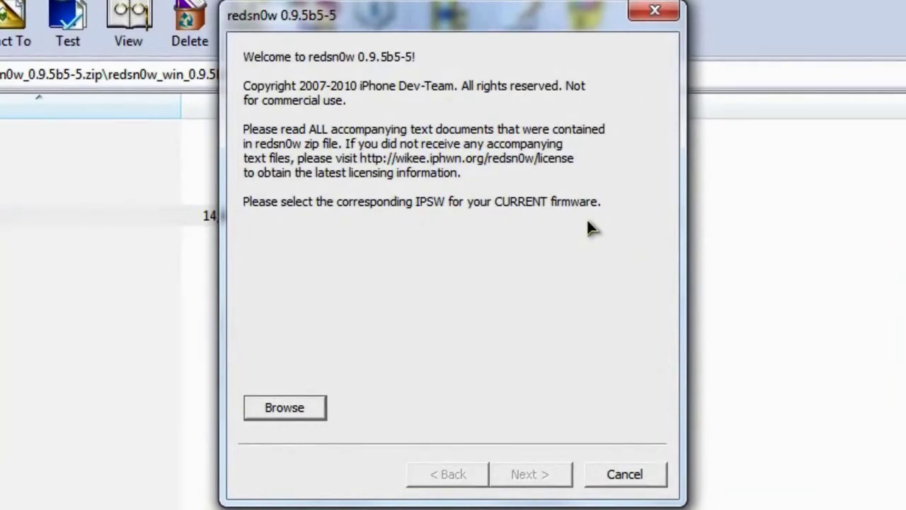
pyautogui.moveTo(283, 408)
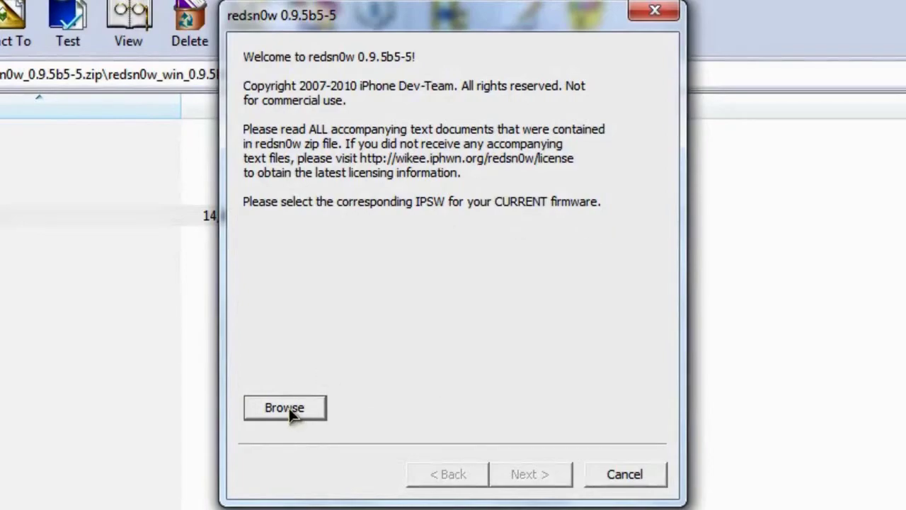
# Step: Navigate the IPSW picker from the desktop through C: and Users into the user's home folder
pyautogui.click(284, 407)
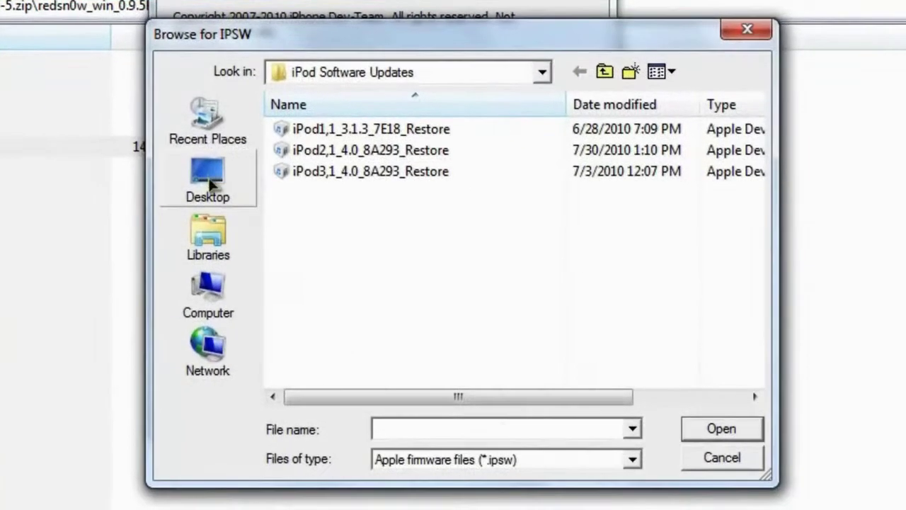
pyautogui.click(207, 177)
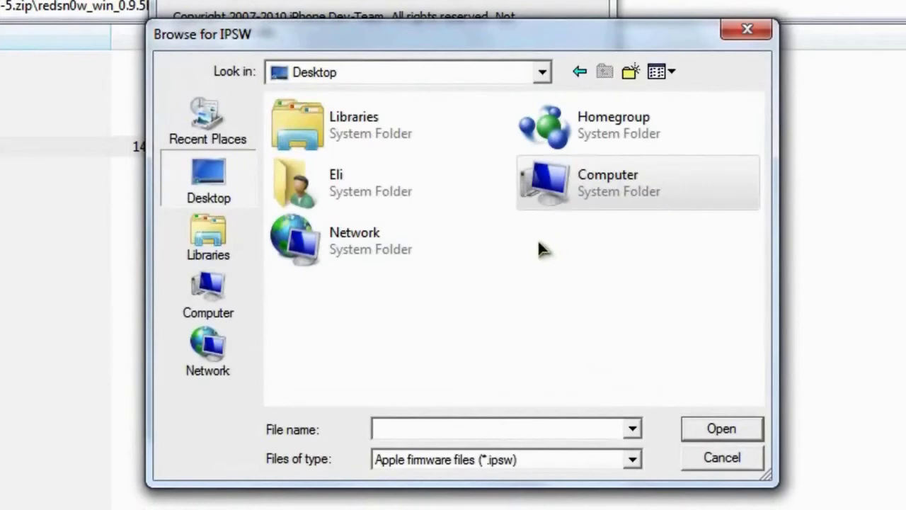
pyautogui.moveTo(545, 246)
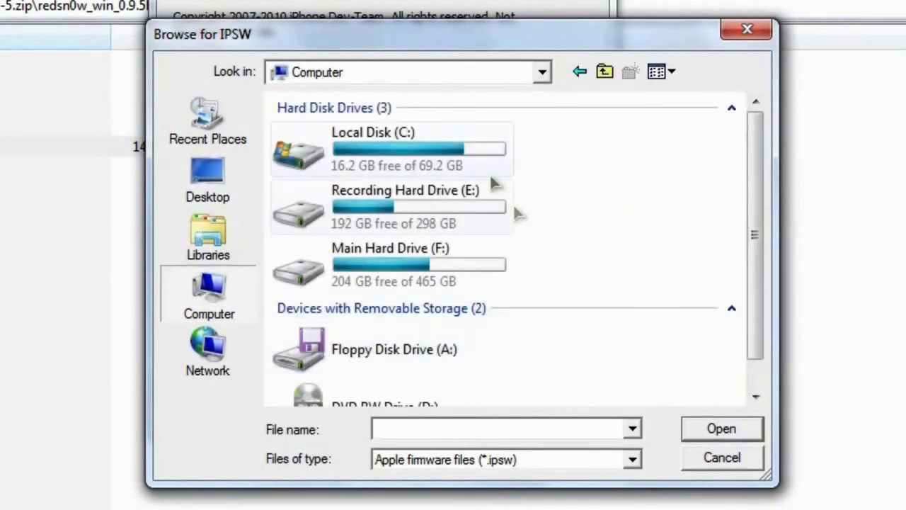
pyautogui.doubleClick(374, 148)
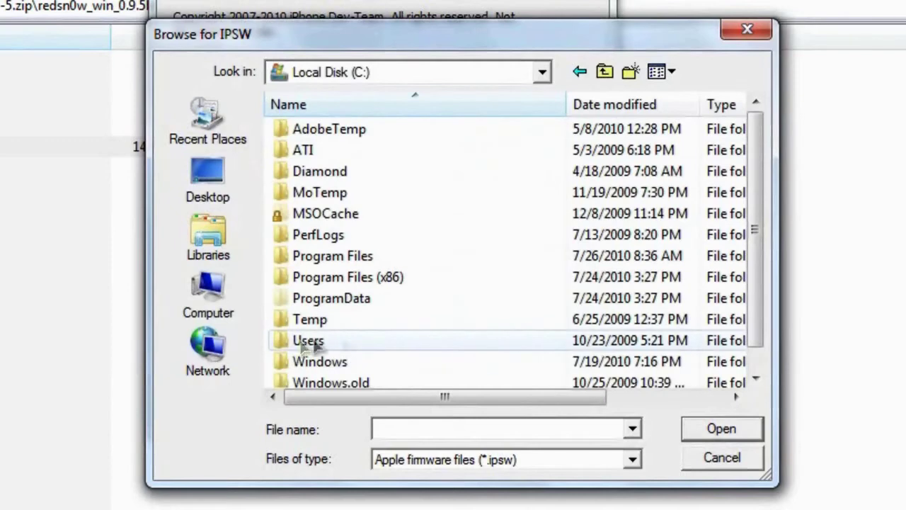
pyautogui.doubleClick(309, 340)
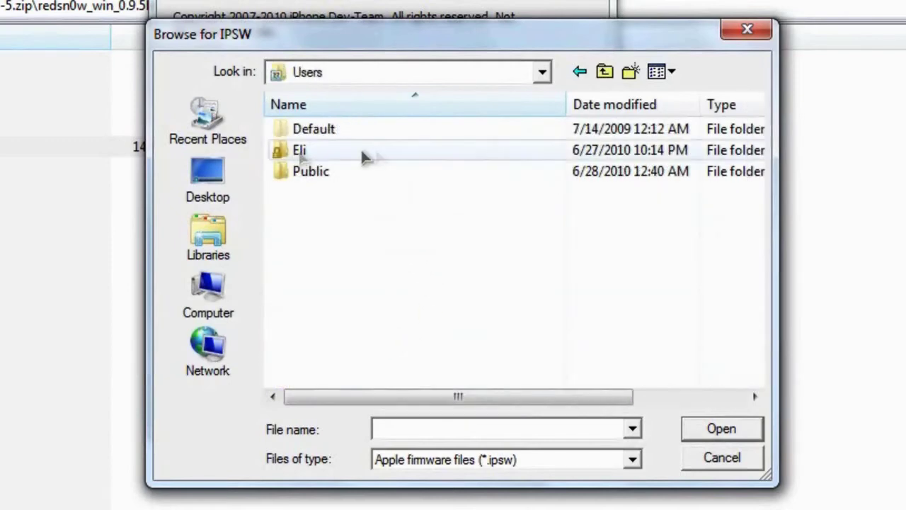
pyautogui.doubleClick(300, 150)
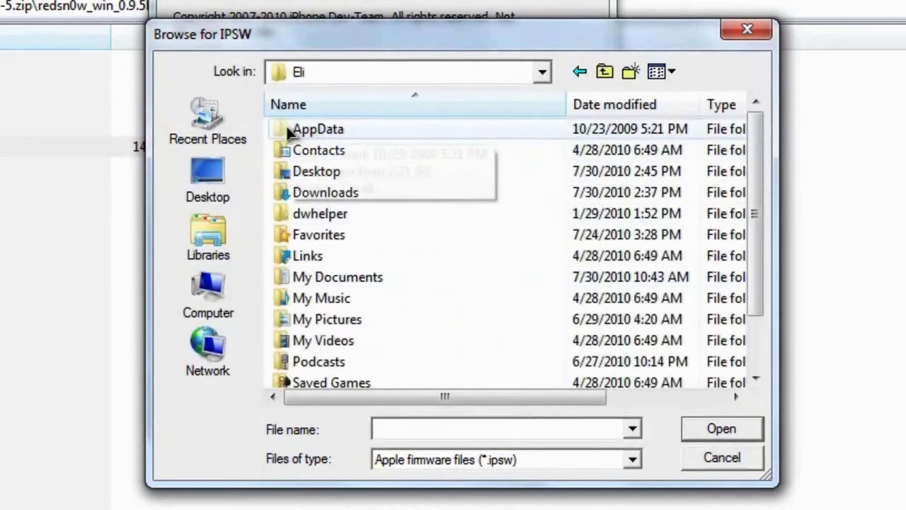
pyautogui.moveTo(418, 135)
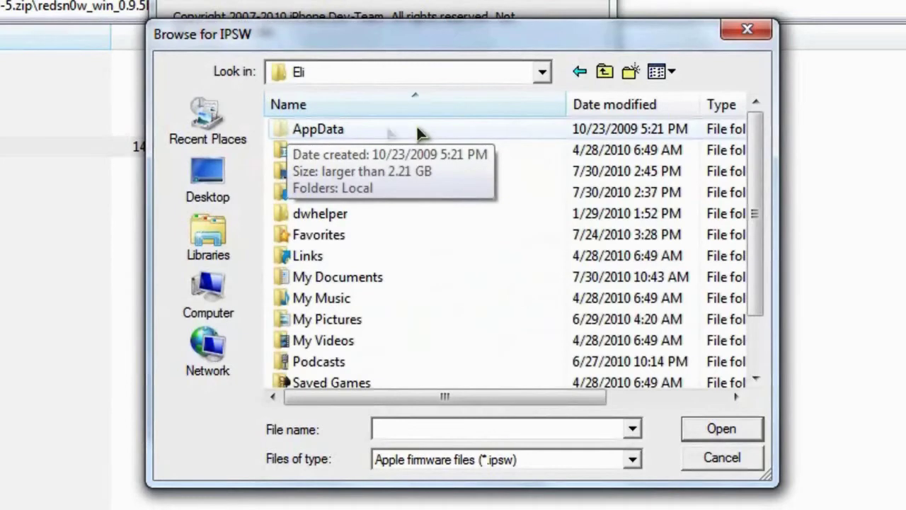
# Step: Continue through AppData > Roaming > Apple Computer > iTunes into iPod Software Updates
pyautogui.doubleClick(317, 129)
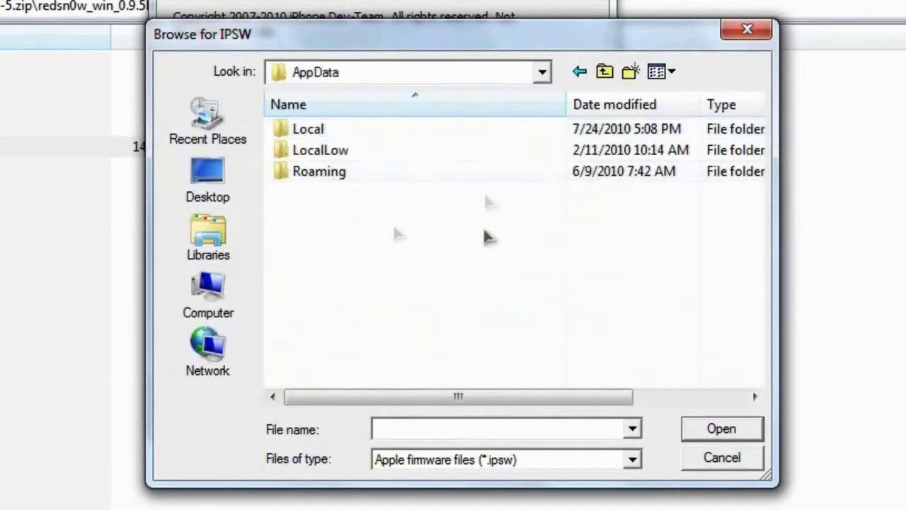
pyautogui.doubleClick(318, 172)
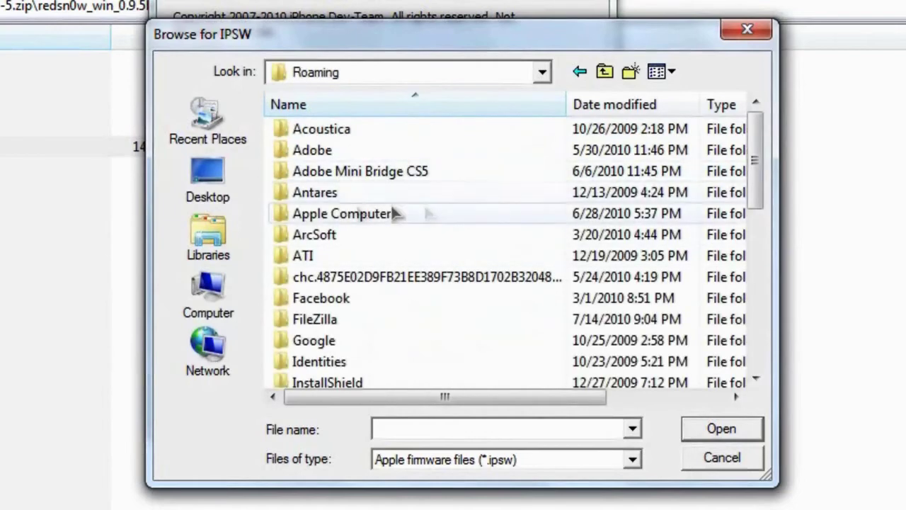
pyautogui.doubleClick(343, 213)
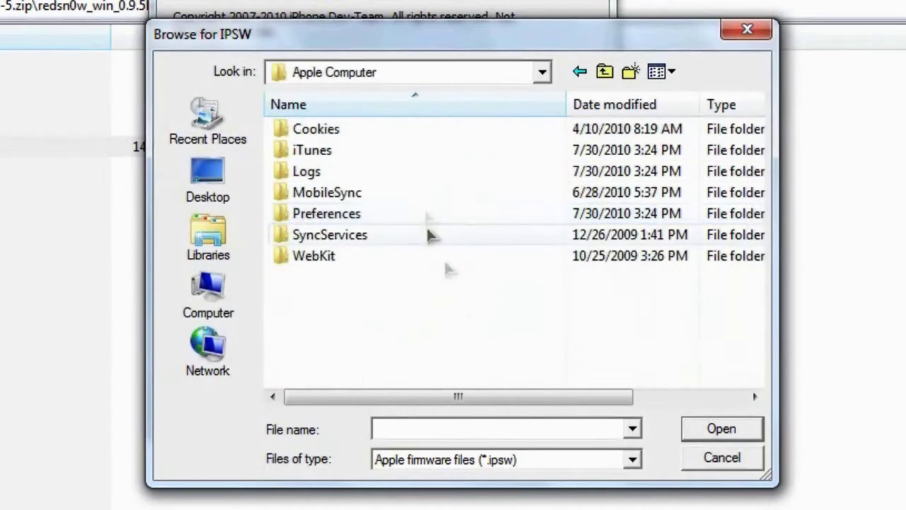
pyautogui.doubleClick(311, 150)
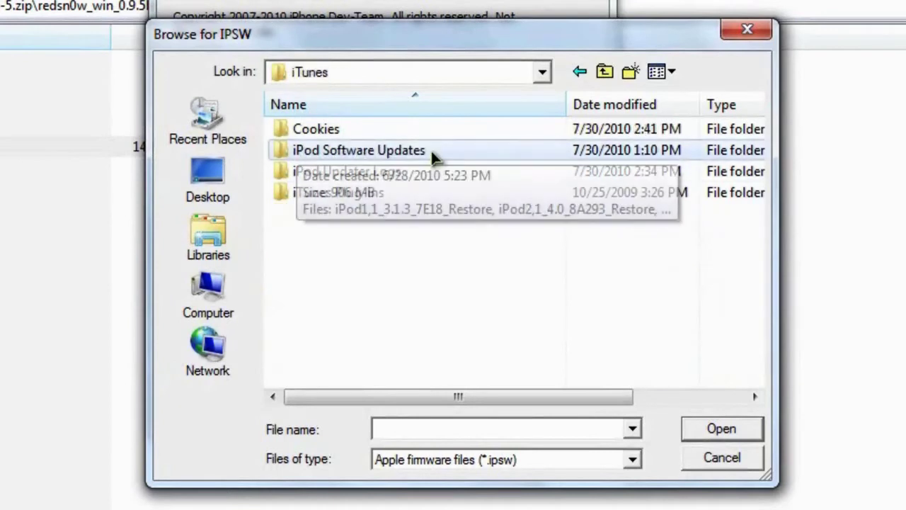
pyautogui.doubleClick(358, 150)
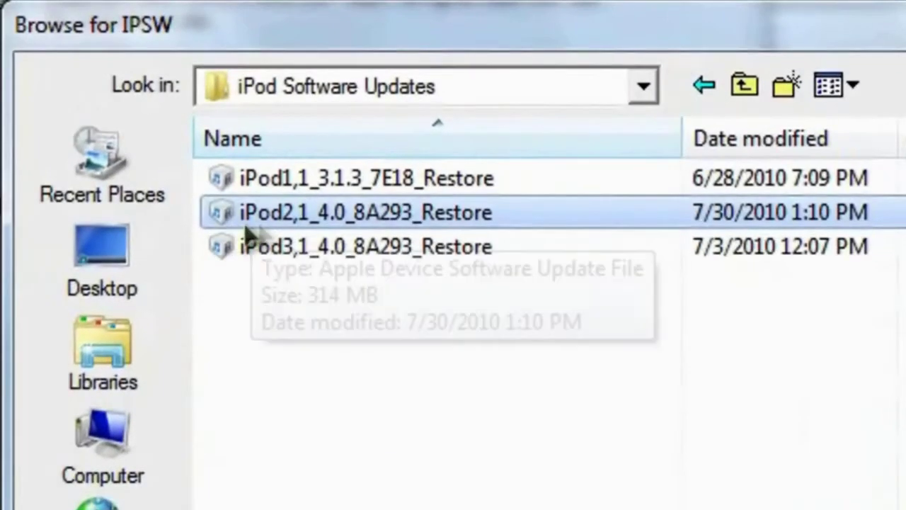
pyautogui.moveTo(326, 226)
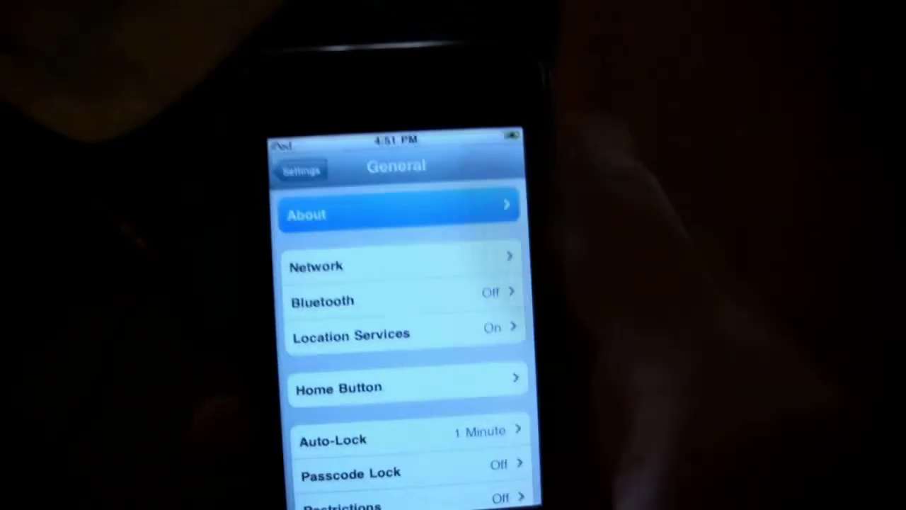
# Step: Check the iPod touch model number under Settings > General > About
pyautogui.click(397, 215)
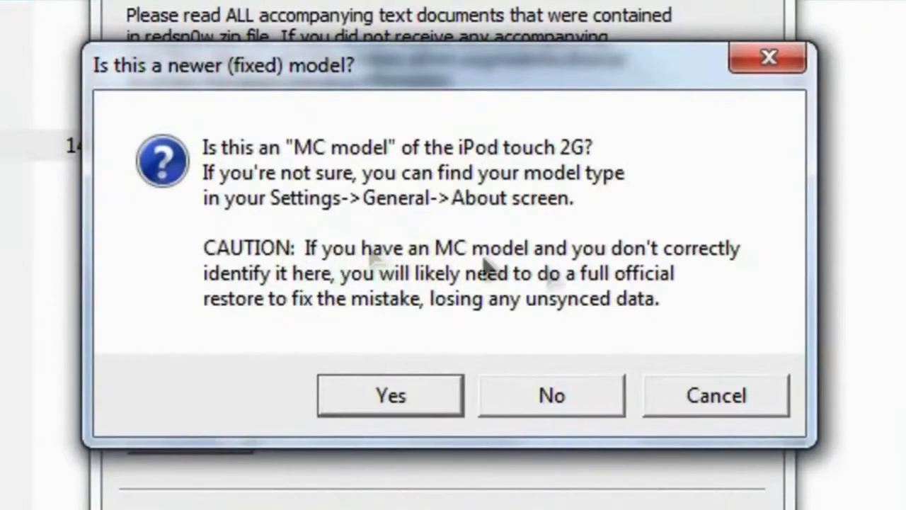
pyautogui.moveTo(564, 408)
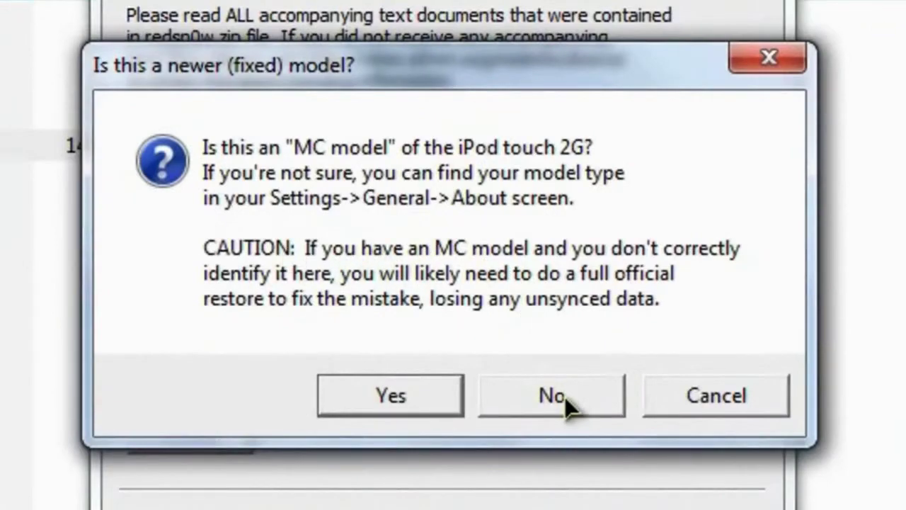
# Step: Answer No to the MC model prompt and let redsn0w prepare the jailbreak data
pyautogui.click(551, 395)
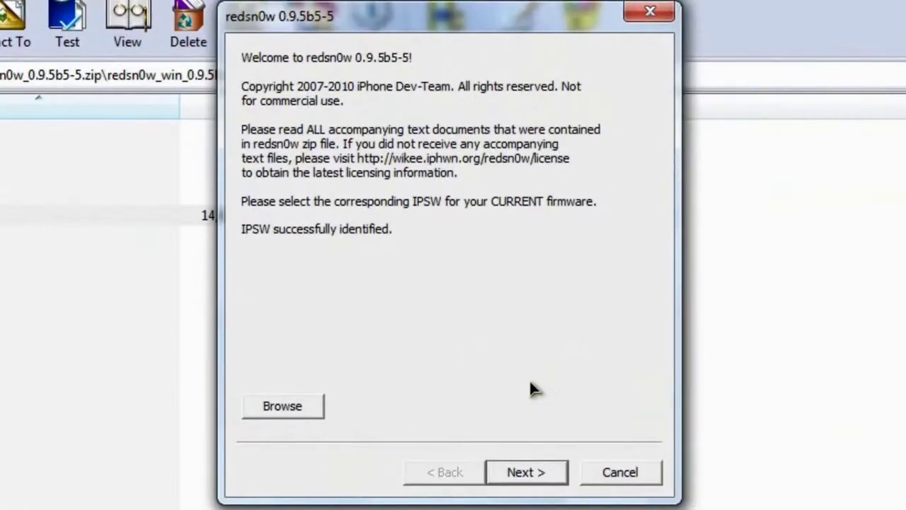
pyautogui.moveTo(473, 287)
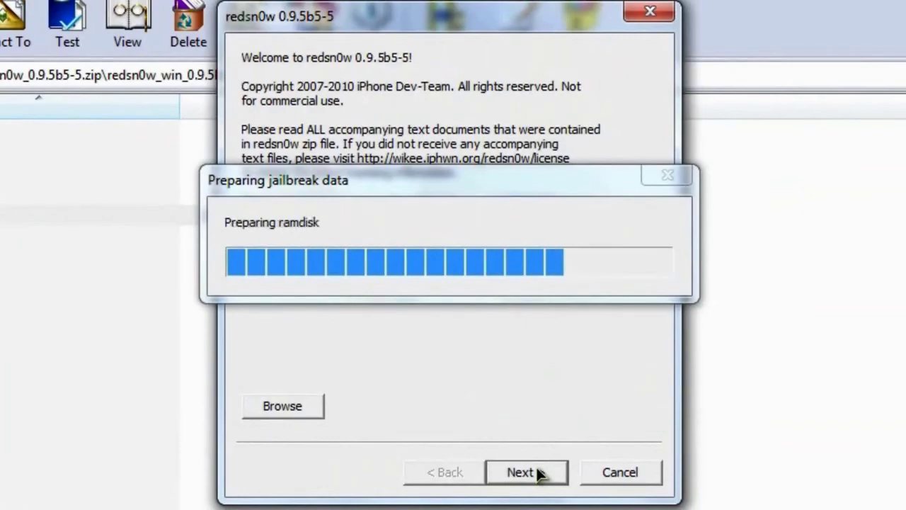
pyautogui.click(519, 473)
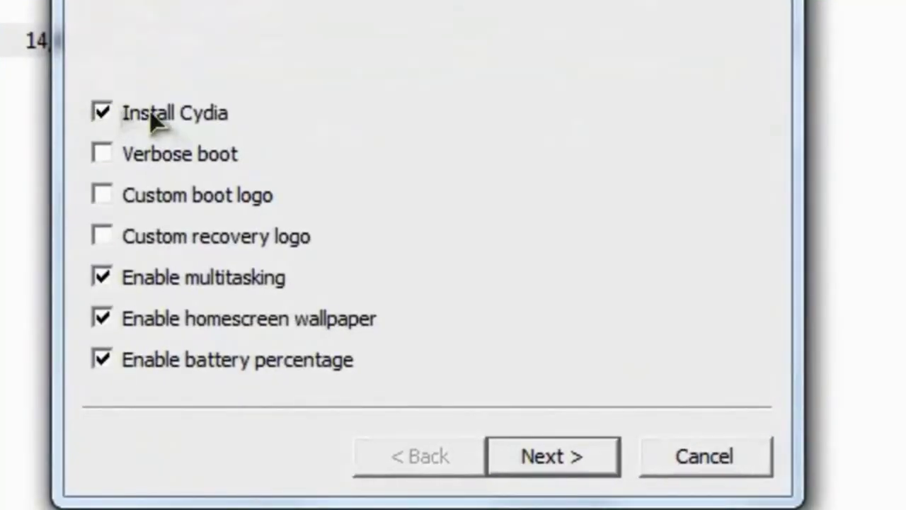
pyautogui.moveTo(223, 318)
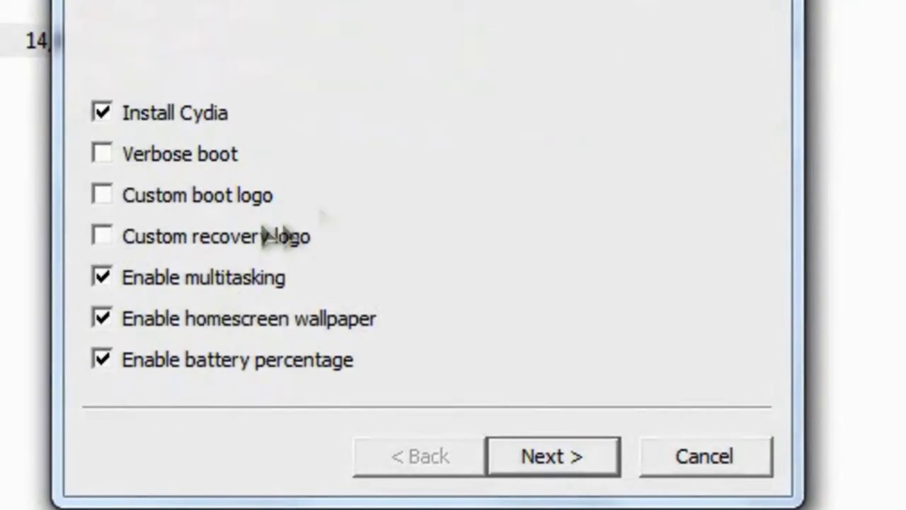
pyautogui.moveTo(234, 383)
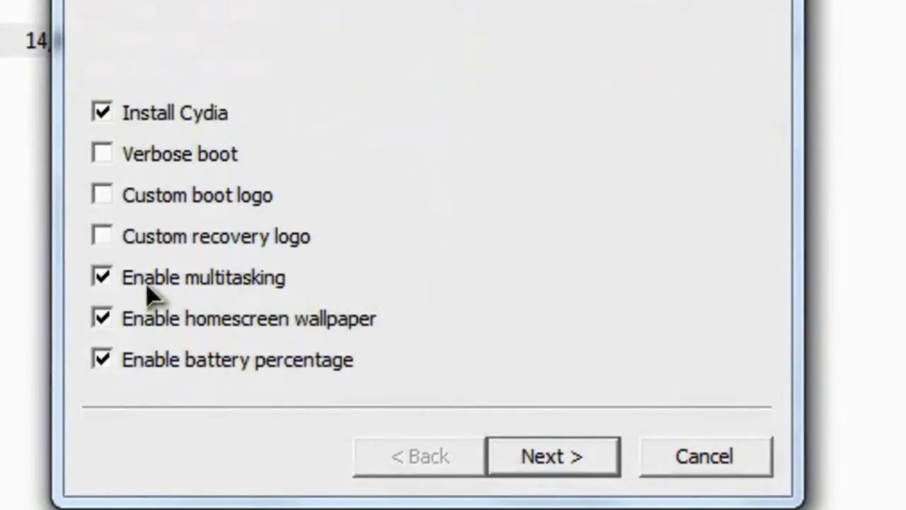
pyautogui.moveTo(439, 328)
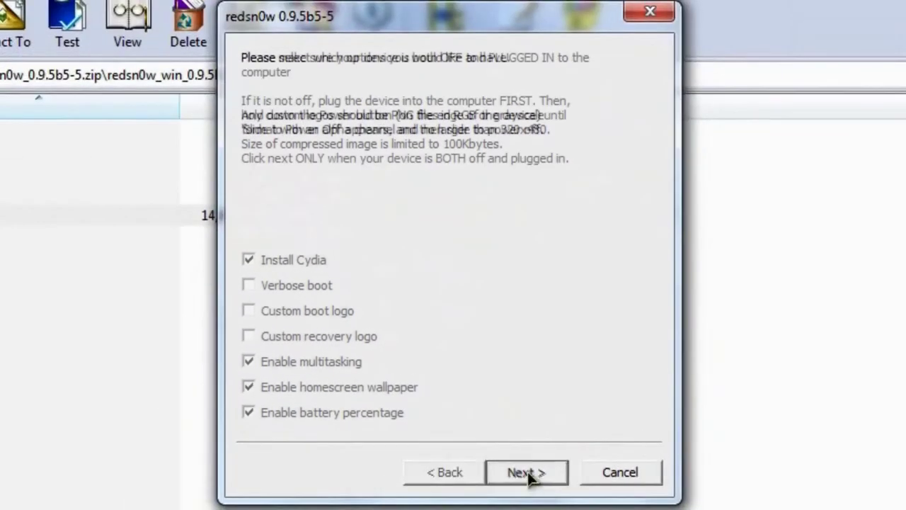
# Step: Accept the jailbreak options and confirm the iPod is off and plugged in to reach DFU instructions
pyautogui.click(525, 473)
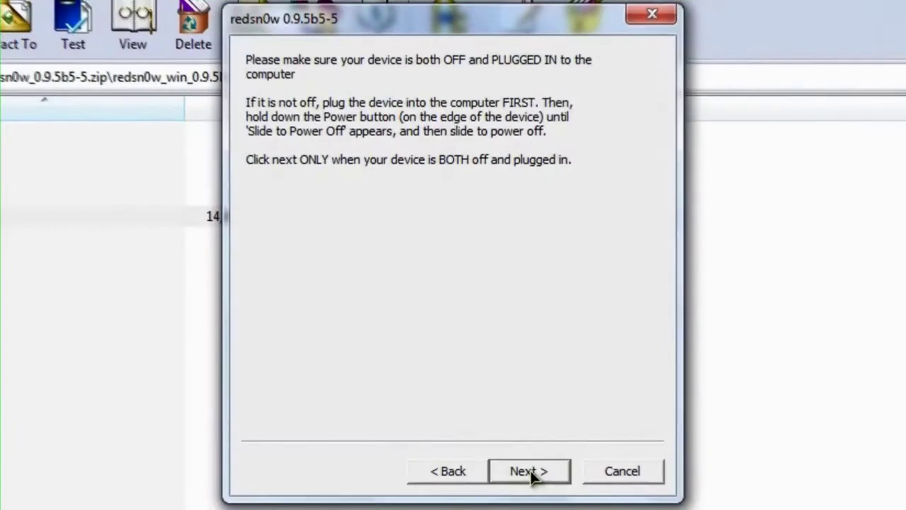
pyautogui.click(529, 470)
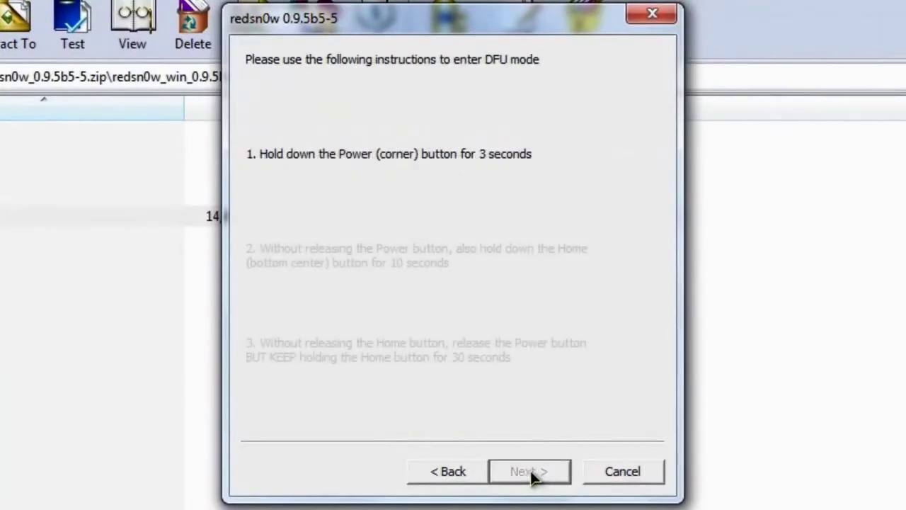